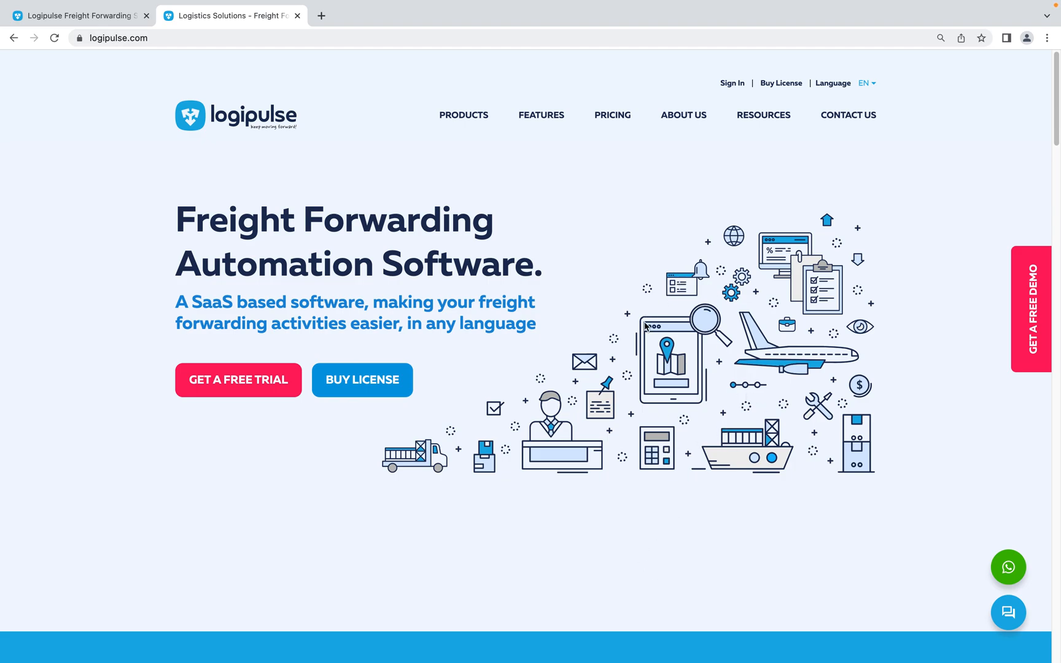
pyautogui.moveTo(682, 196)
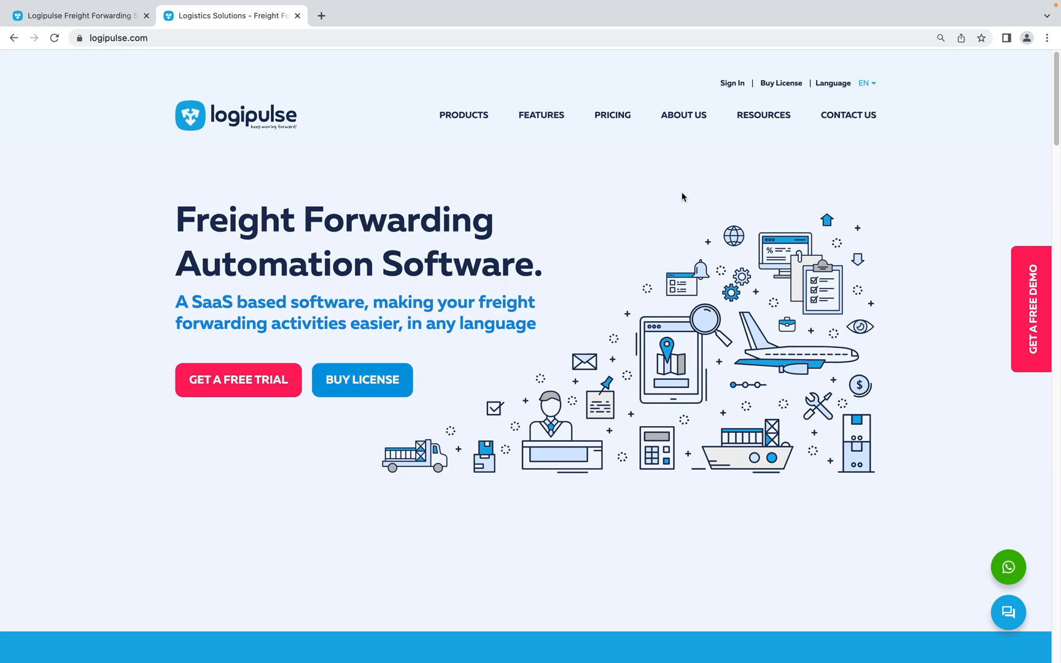
pyautogui.moveTo(720, 166)
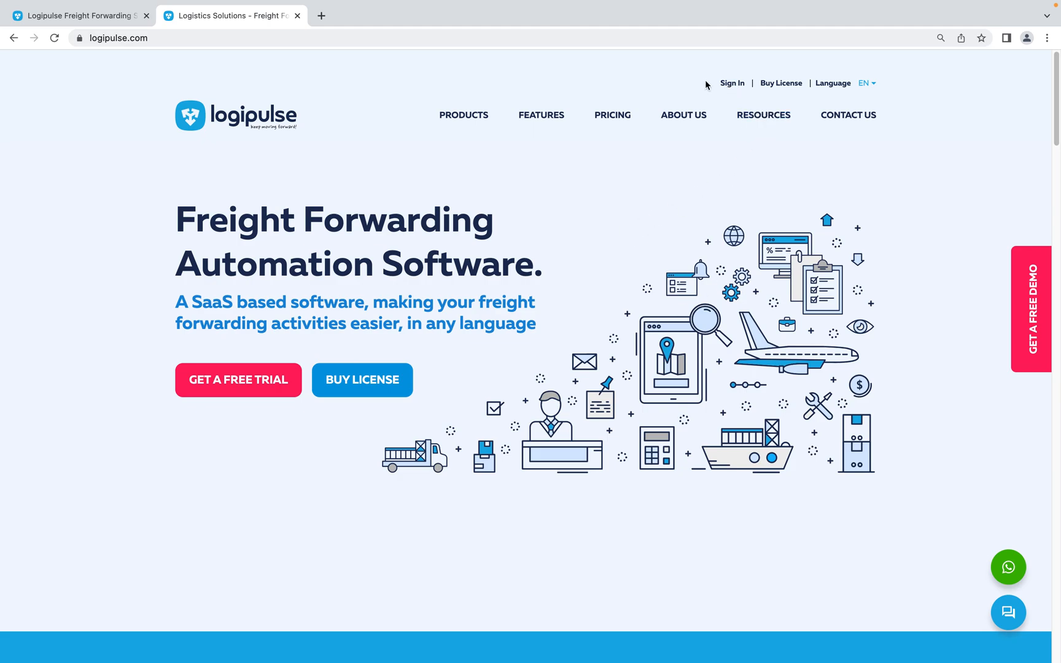
pyautogui.moveTo(811, 90)
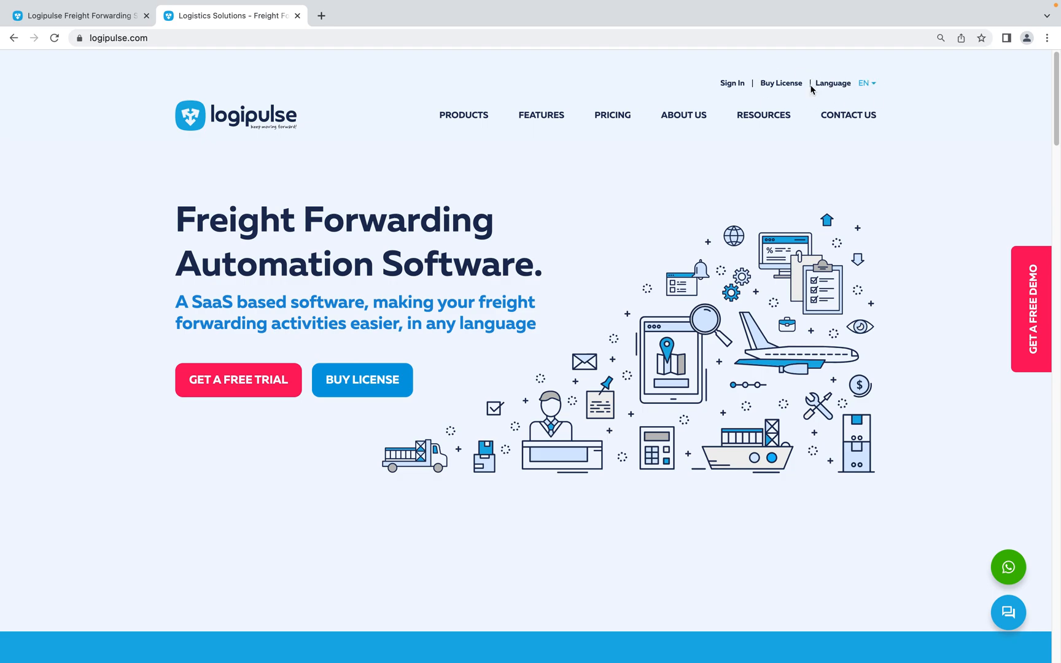
pyautogui.moveTo(737, 86)
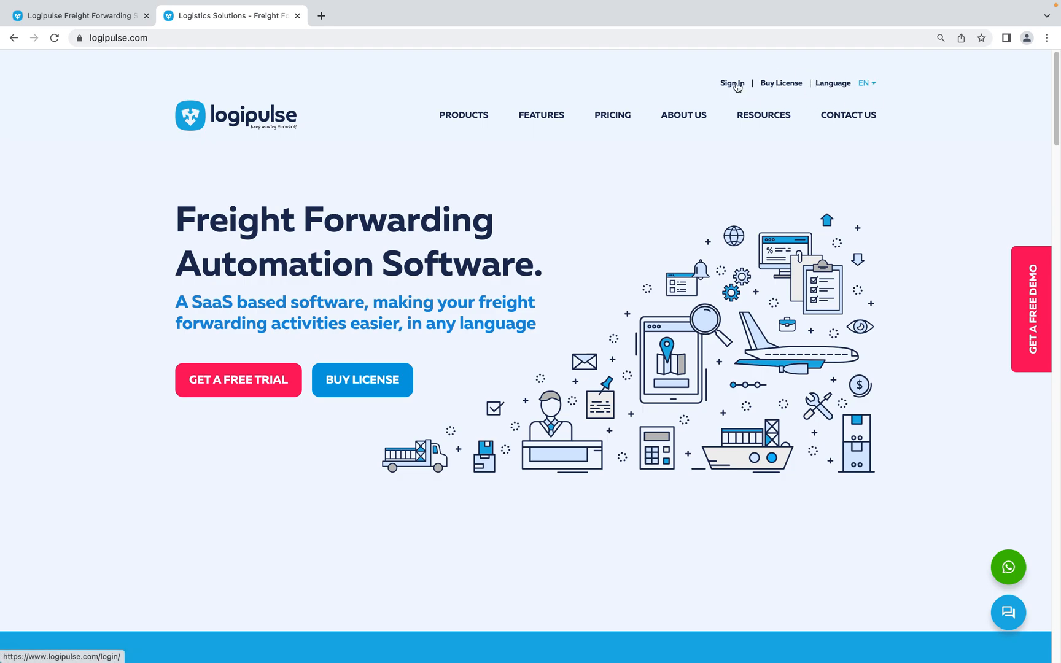
# Step: Submit the account email and password from the Sign In page with the robot check ticked
pyautogui.click(732, 84)
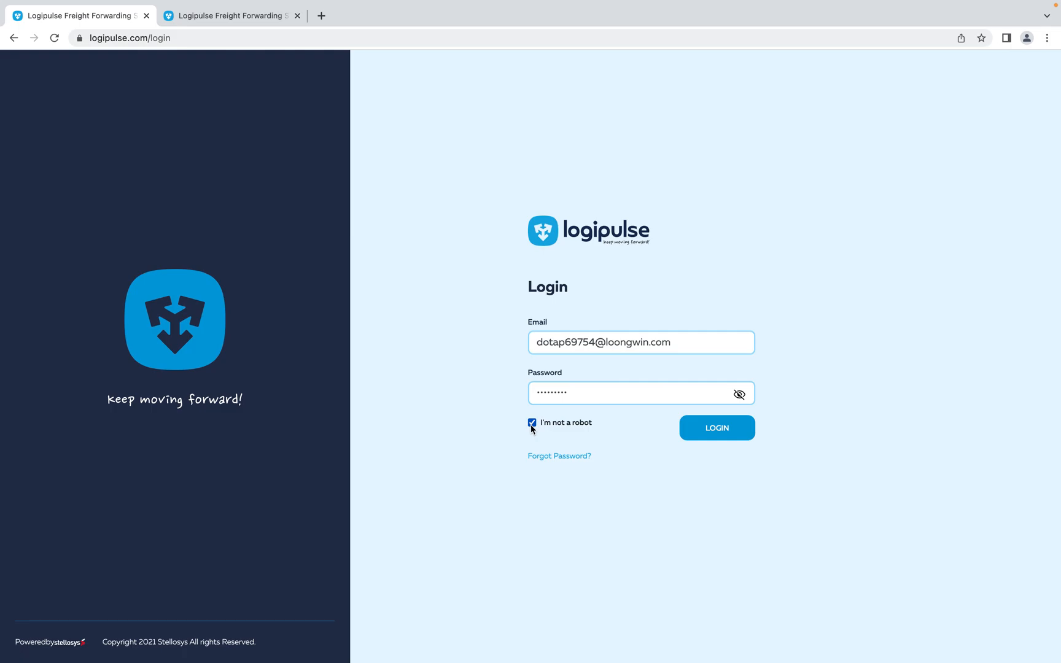
pyautogui.click(717, 429)
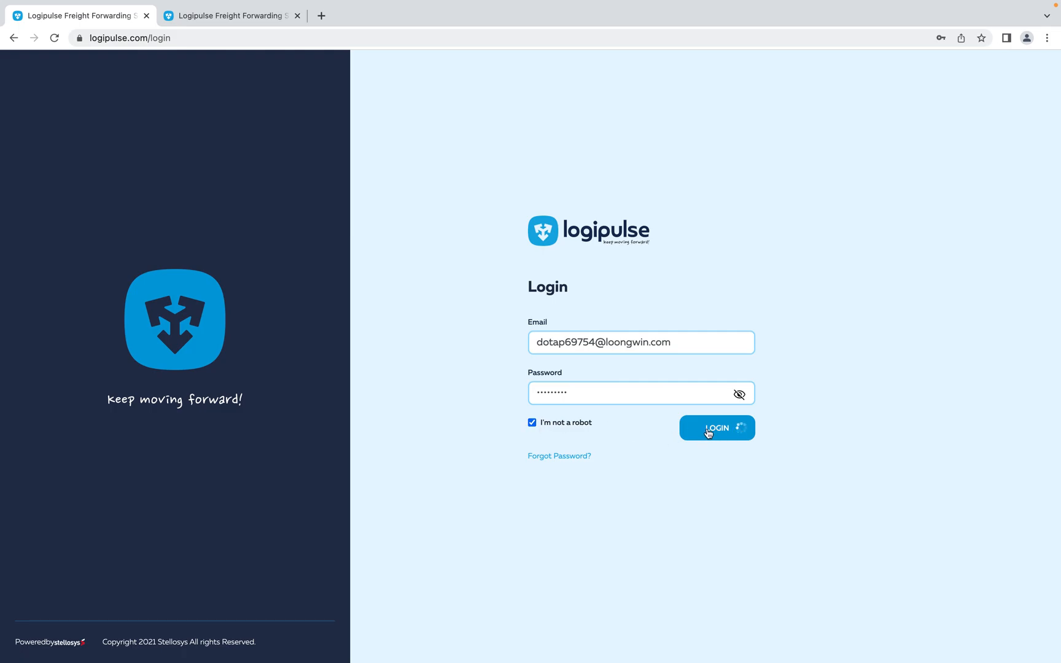
pyautogui.moveTo(656, 436)
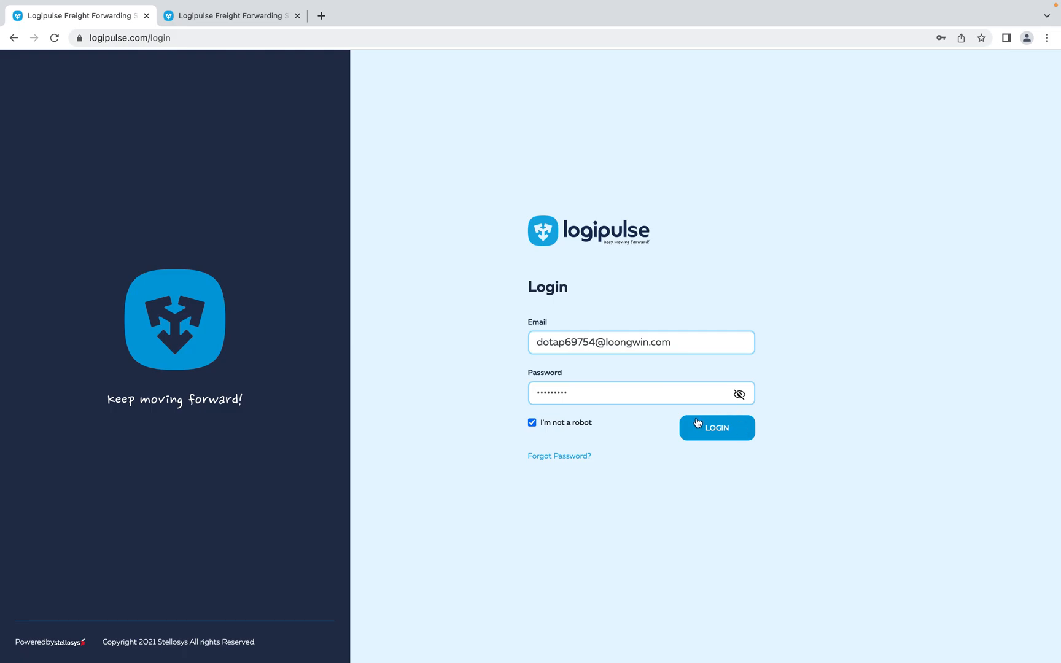
# Step: Finish signing in and choose Application instead of the configurator
pyautogui.click(718, 427)
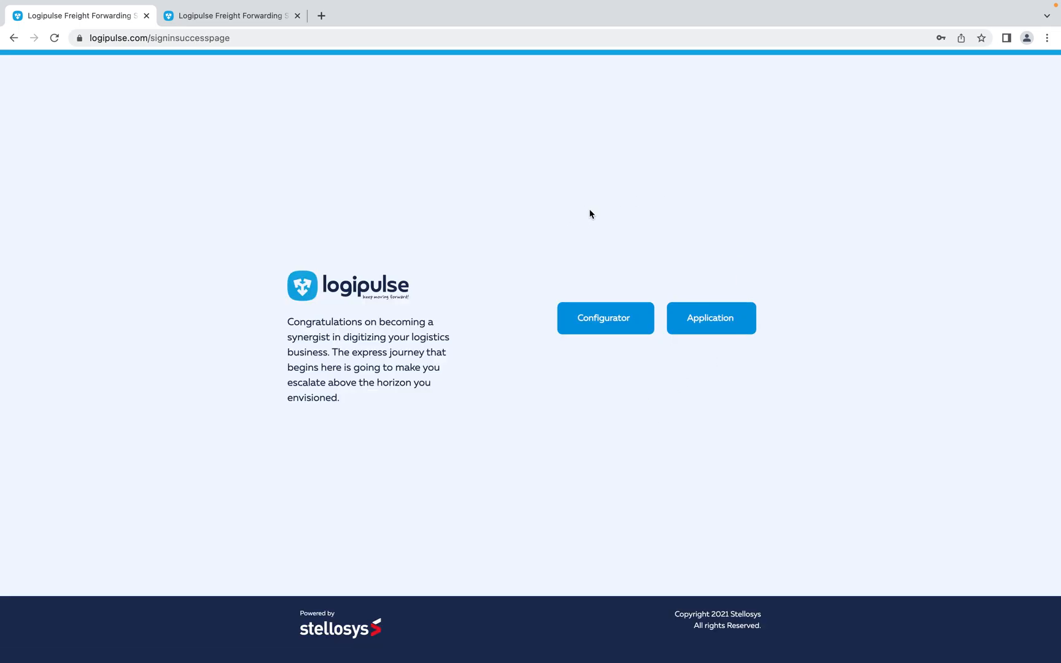
pyautogui.moveTo(585, 356)
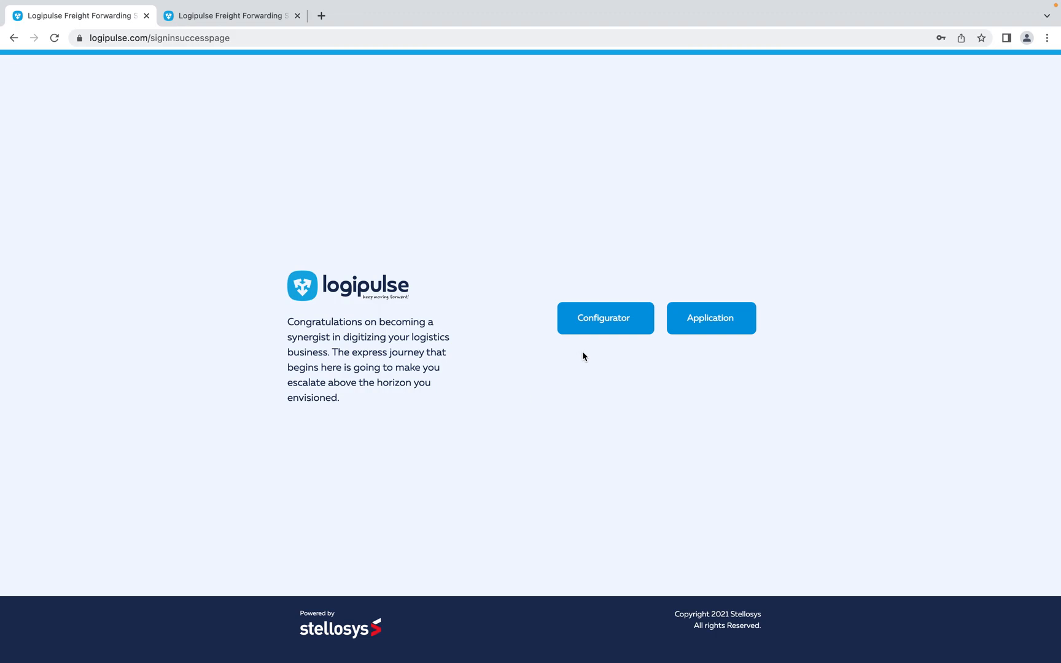
pyautogui.moveTo(707, 332)
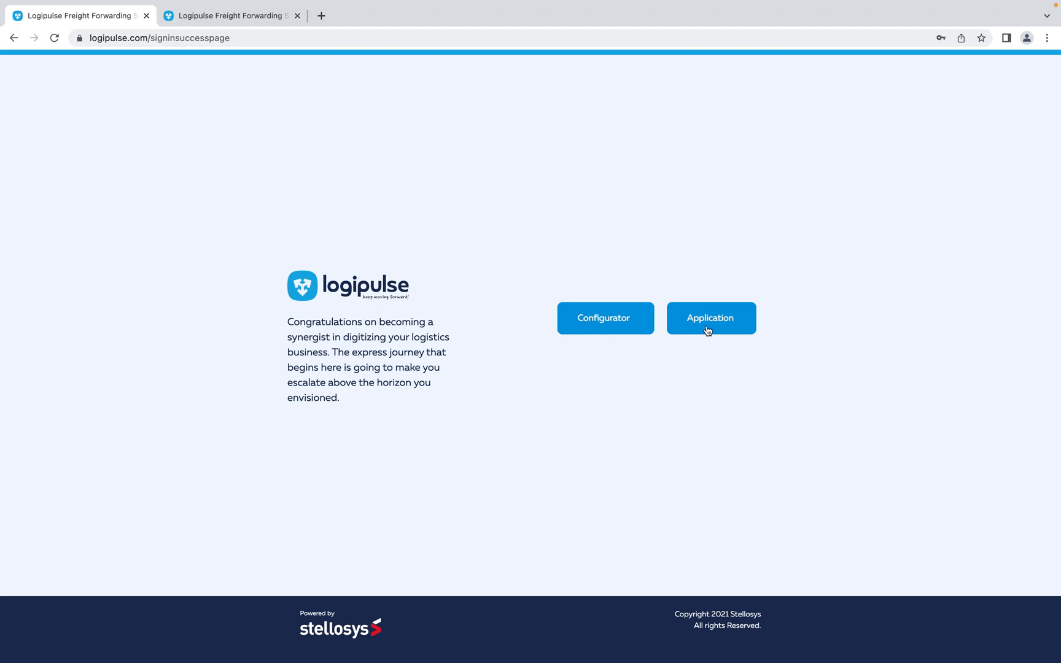
pyautogui.moveTo(614, 332)
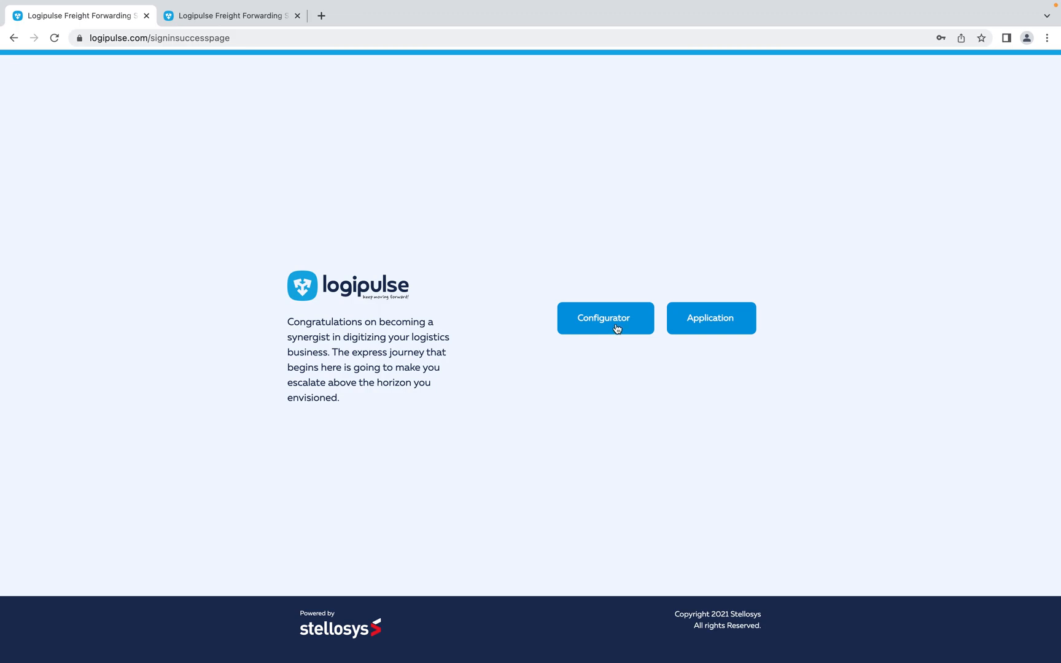
pyautogui.moveTo(629, 326)
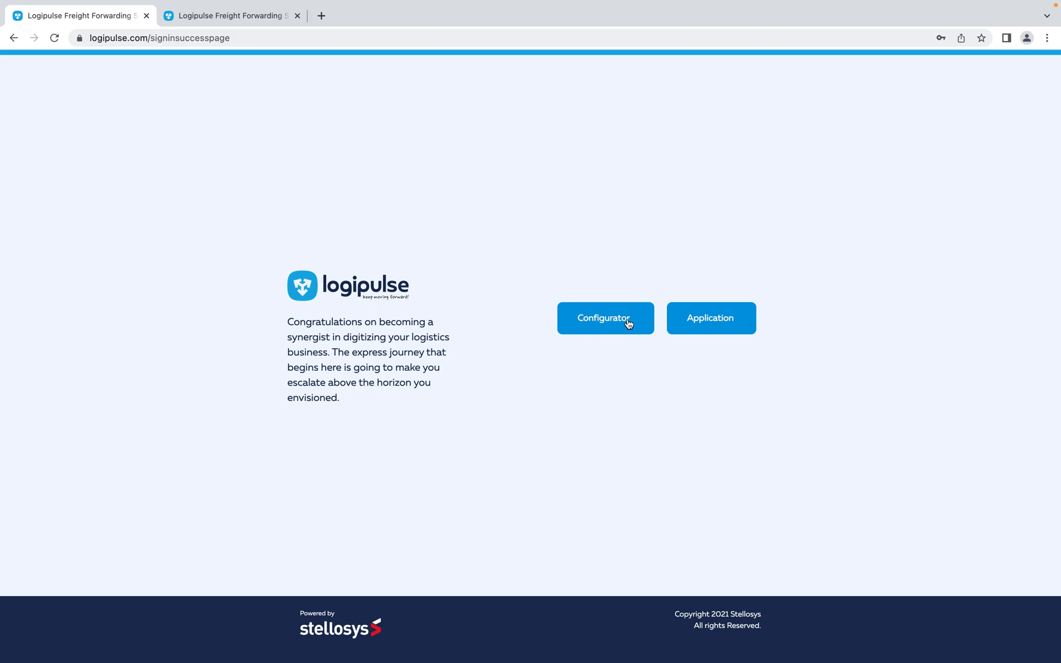
pyautogui.moveTo(715, 329)
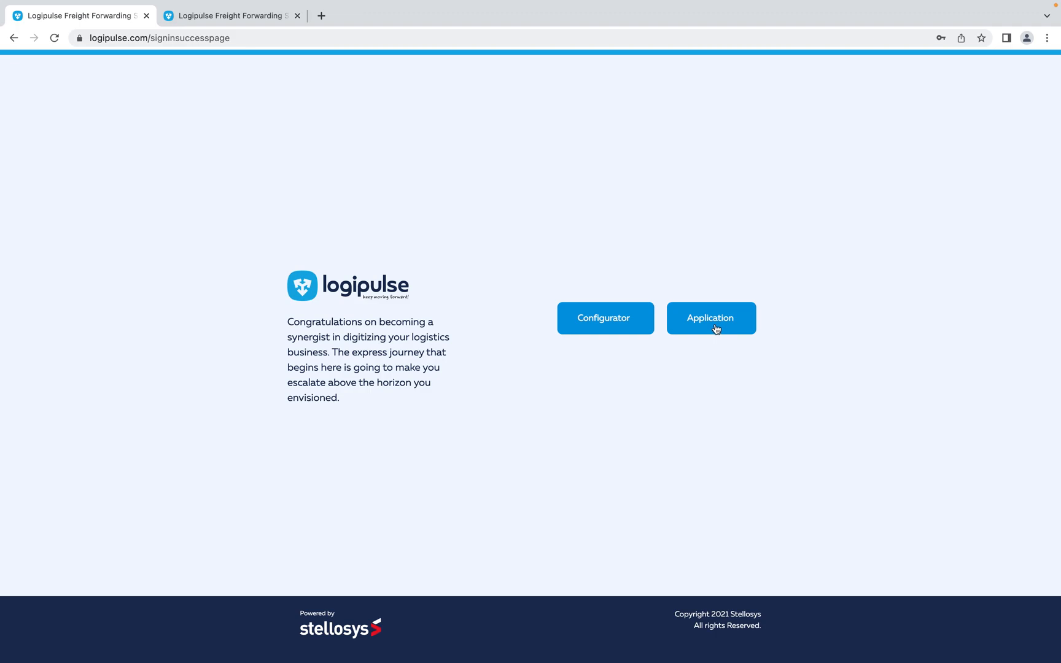
pyautogui.click(711, 318)
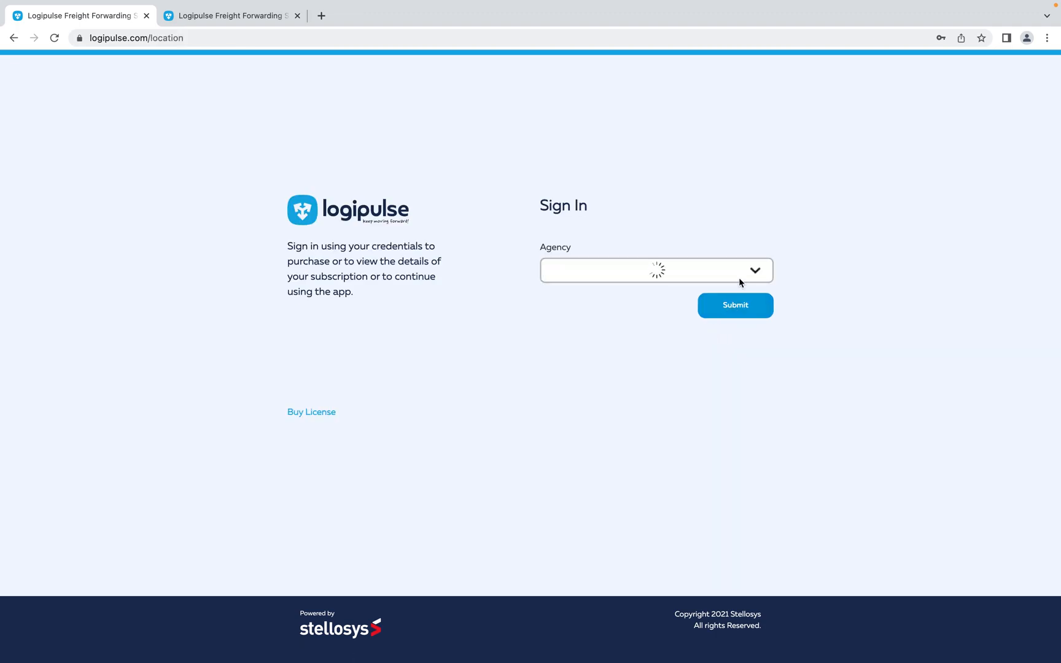
# Step: Select the Djibouti agency from the Agency list and submit it to enter the inbox
pyautogui.click(655, 270)
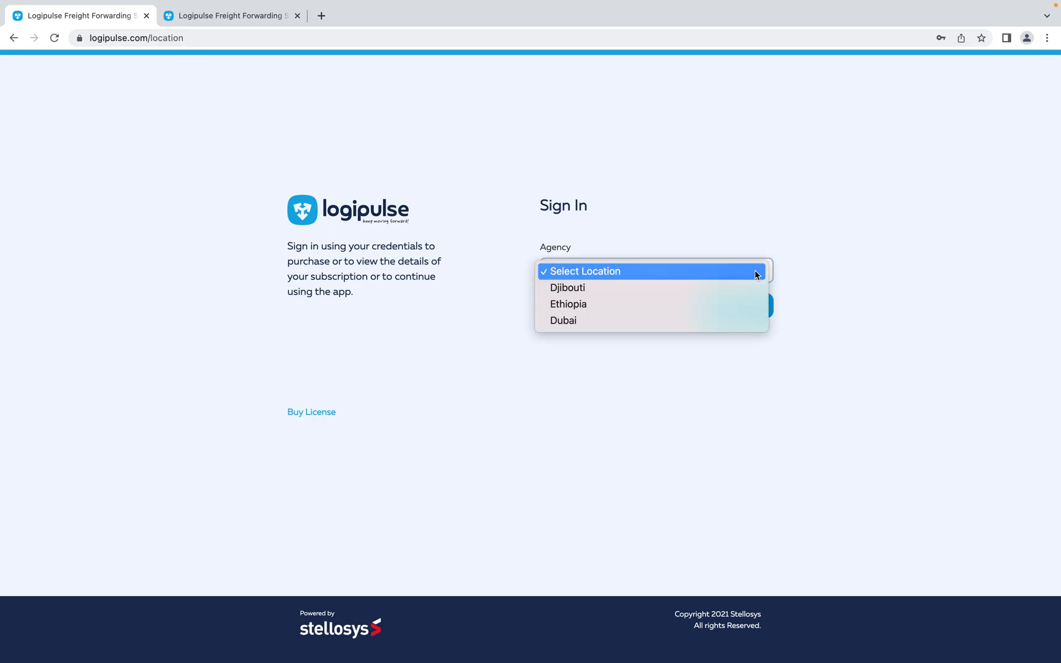
pyautogui.moveTo(597, 305)
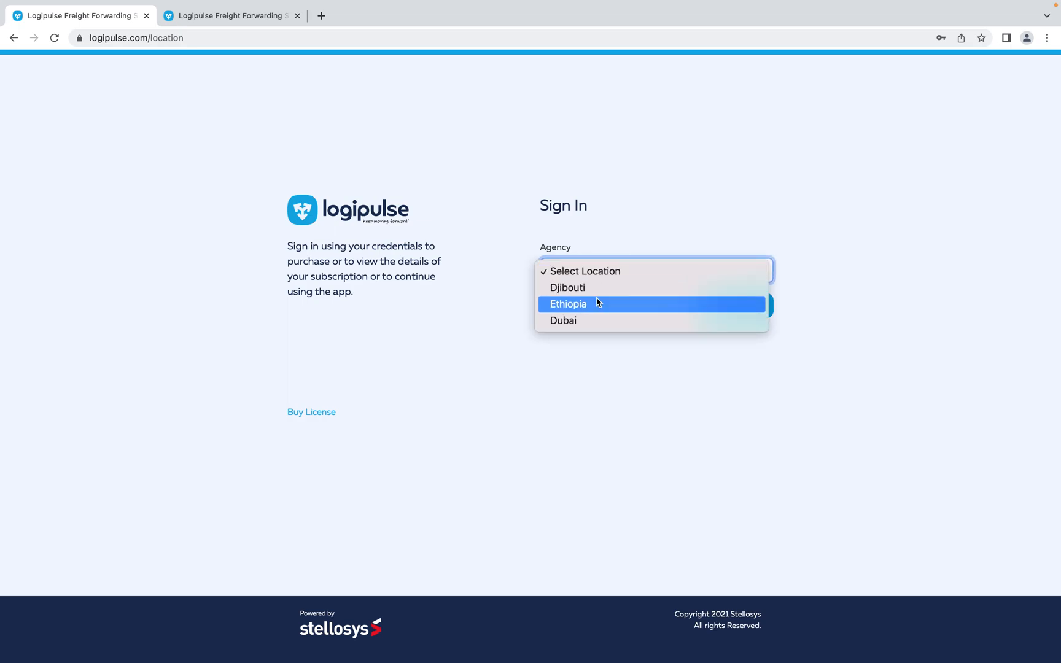
pyautogui.moveTo(630, 307)
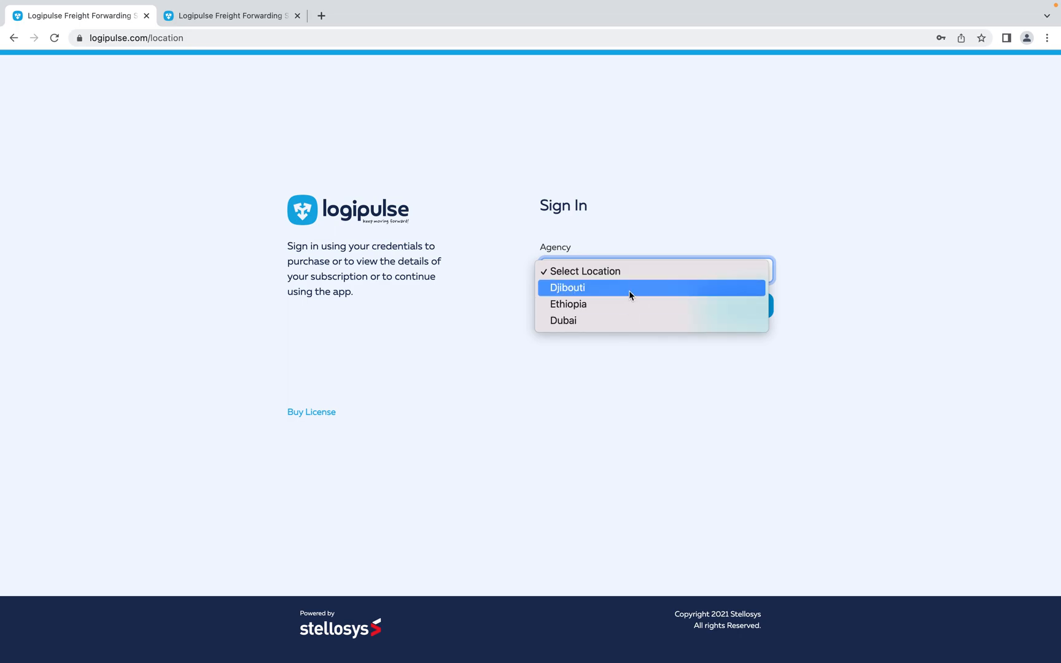
pyautogui.click(567, 287)
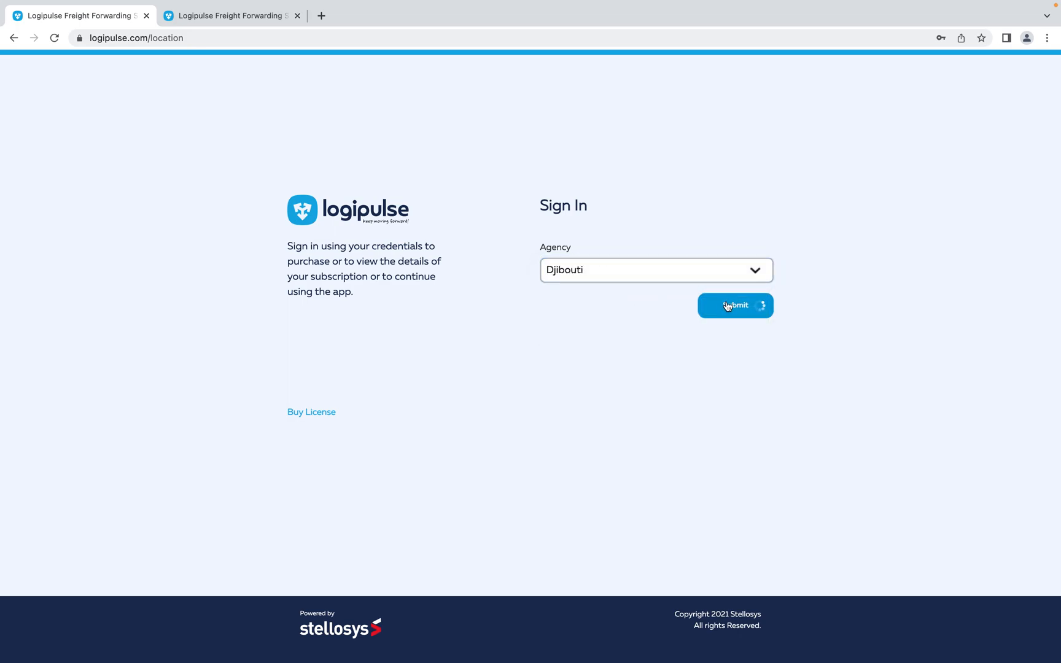
pyautogui.click(735, 305)
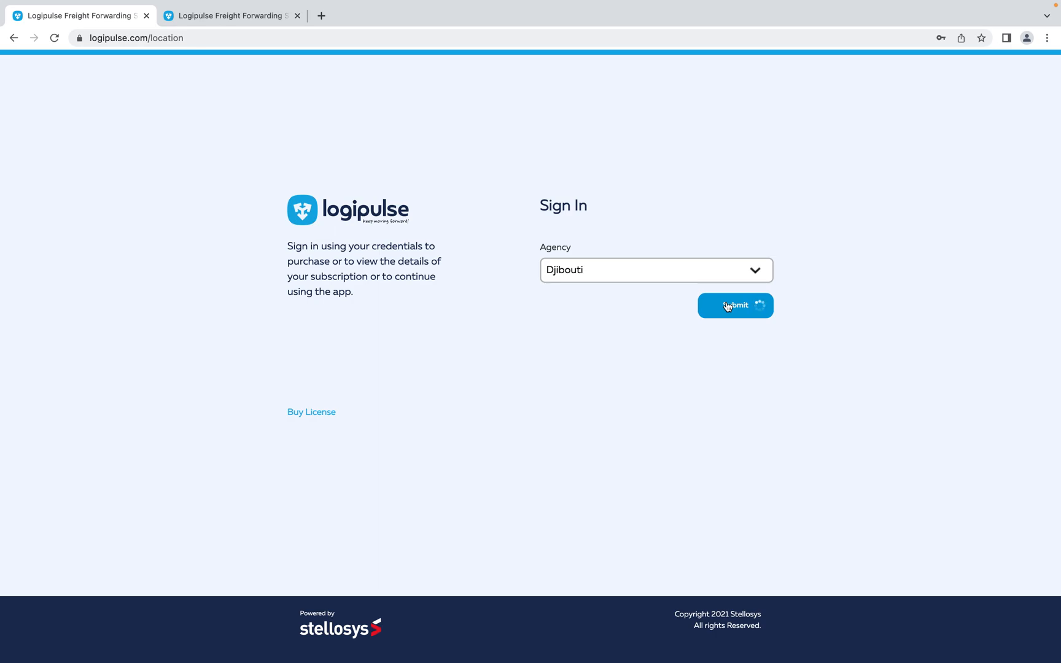
pyautogui.click(730, 306)
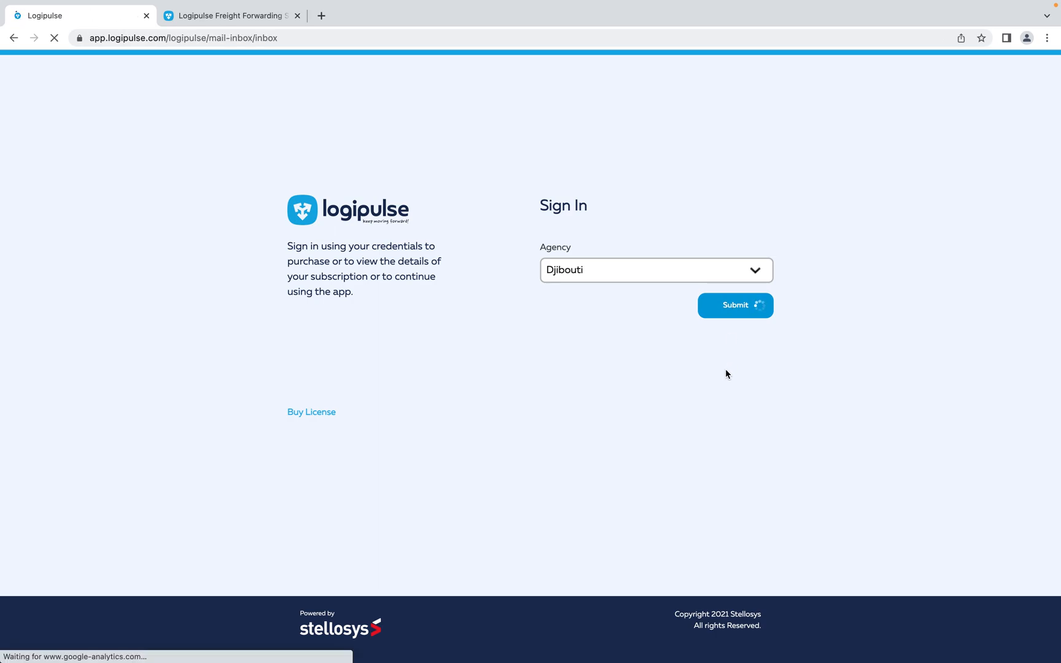
pyautogui.click(736, 305)
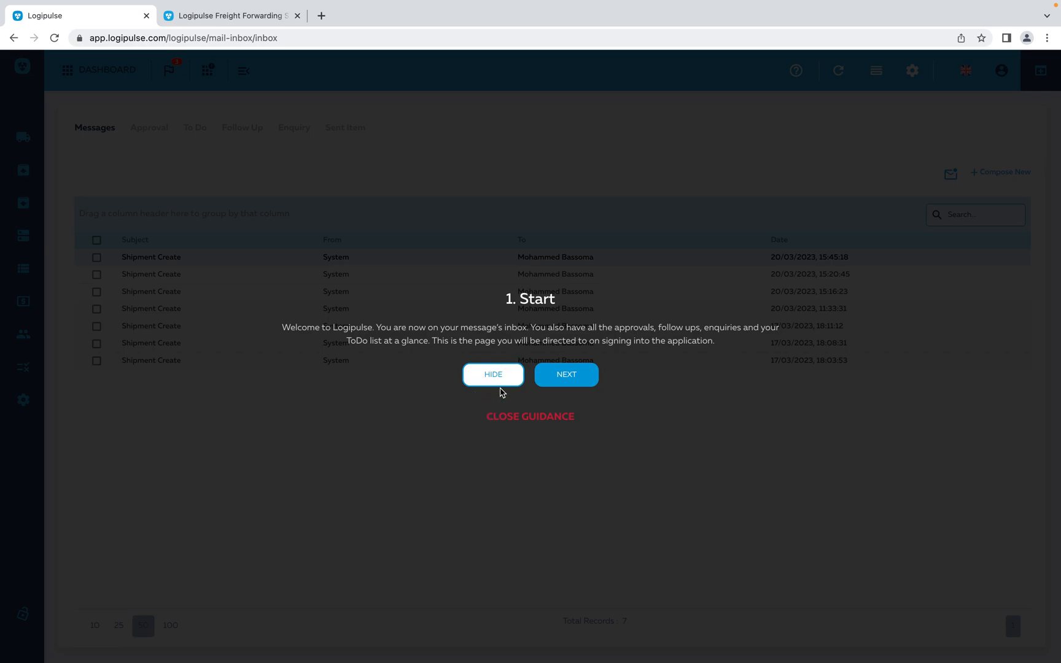
pyautogui.moveTo(533, 228)
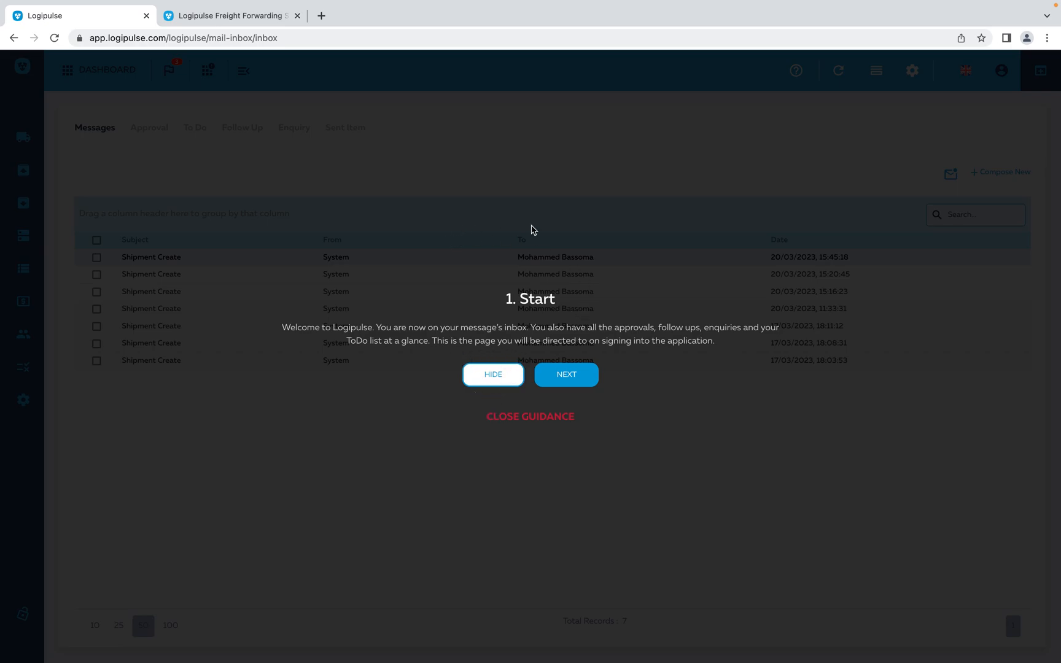
pyautogui.moveTo(828, 212)
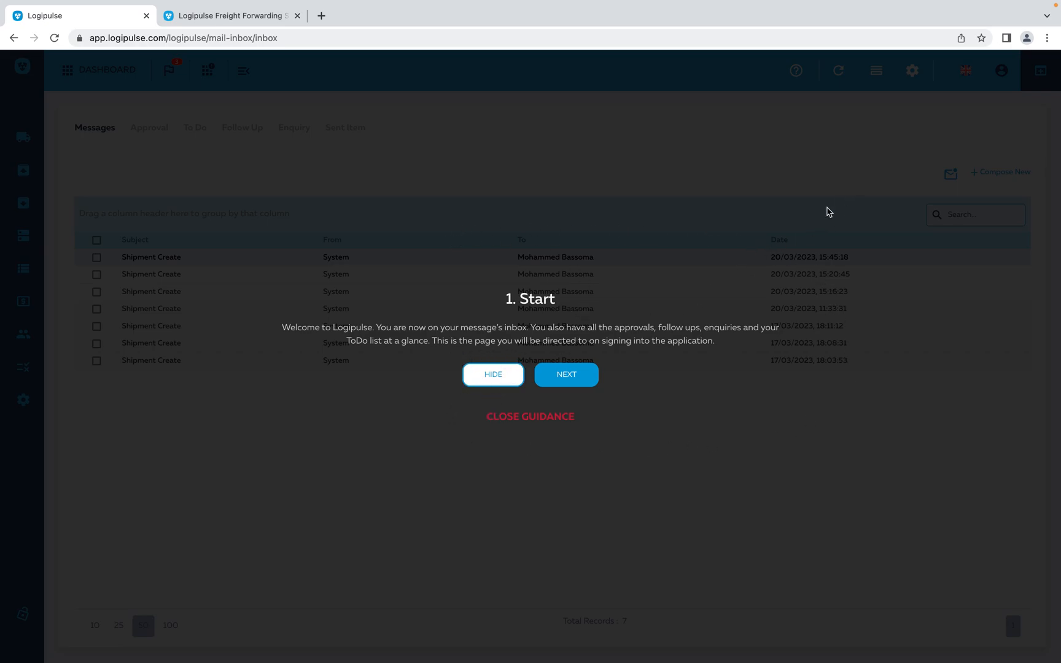
pyautogui.moveTo(637, 278)
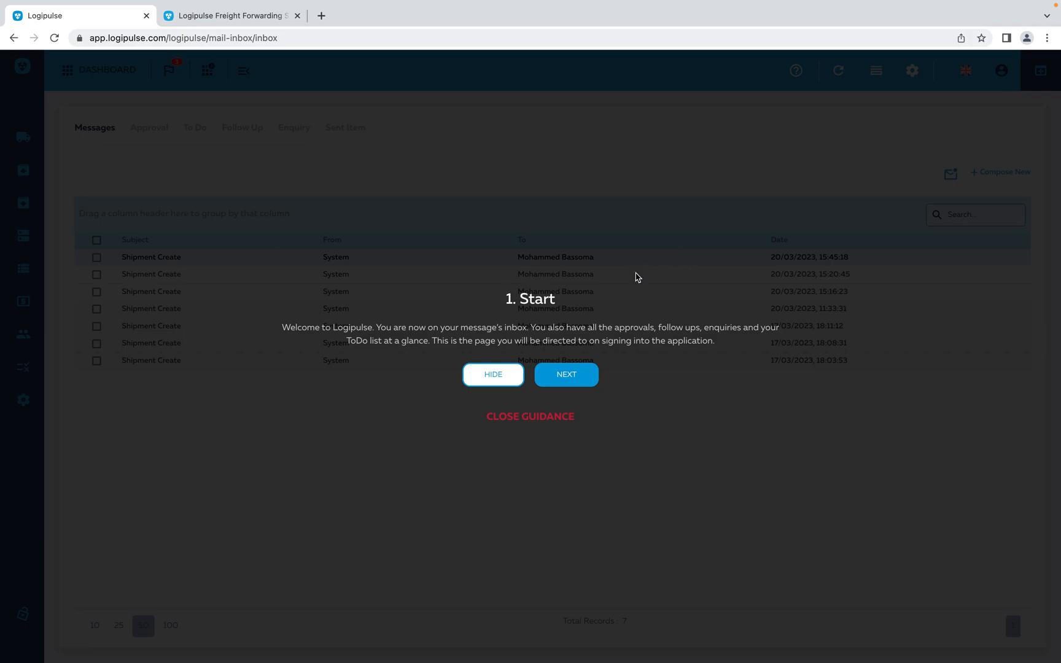
pyautogui.moveTo(553, 388)
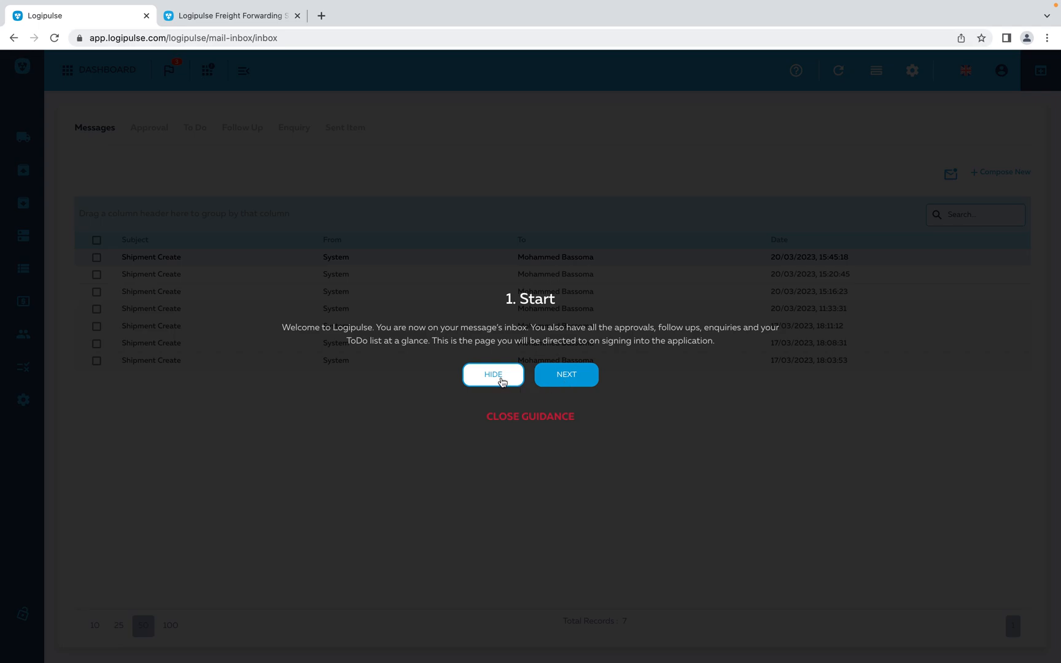
# Step: Hide the welcome guidance tour to reveal the seven shipment messages in the inbox
pyautogui.click(494, 374)
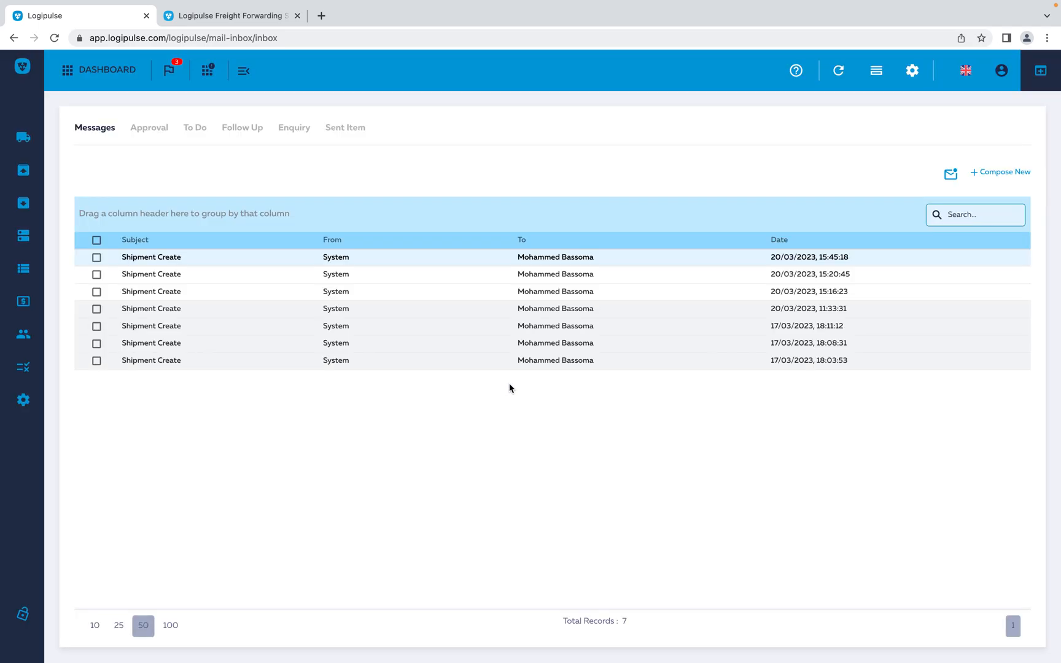
pyautogui.moveTo(713, 216)
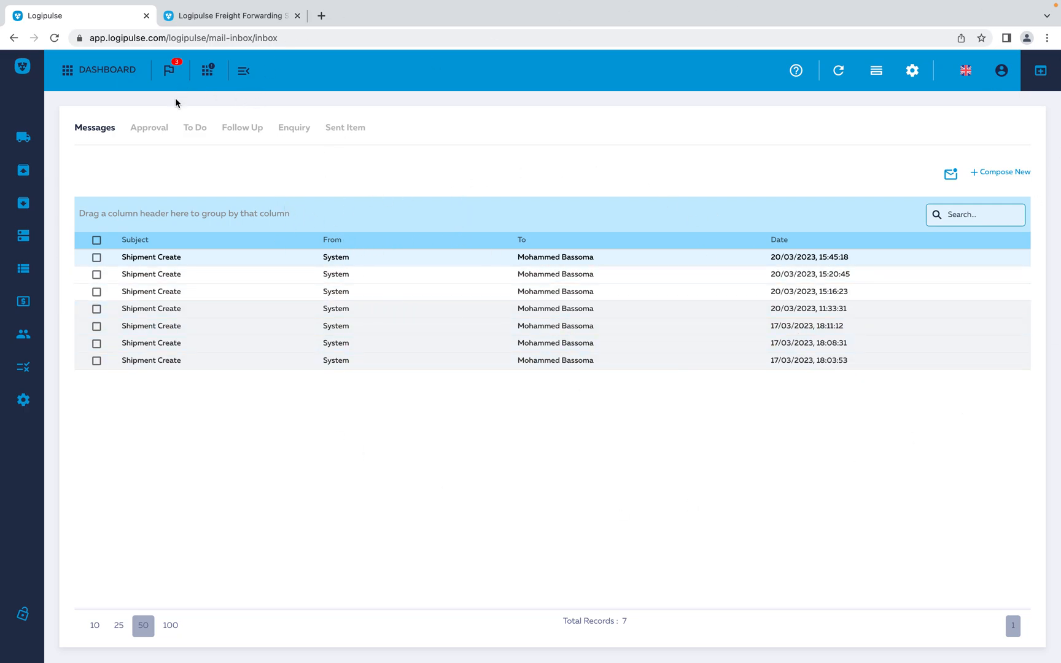
pyautogui.moveTo(139, 117)
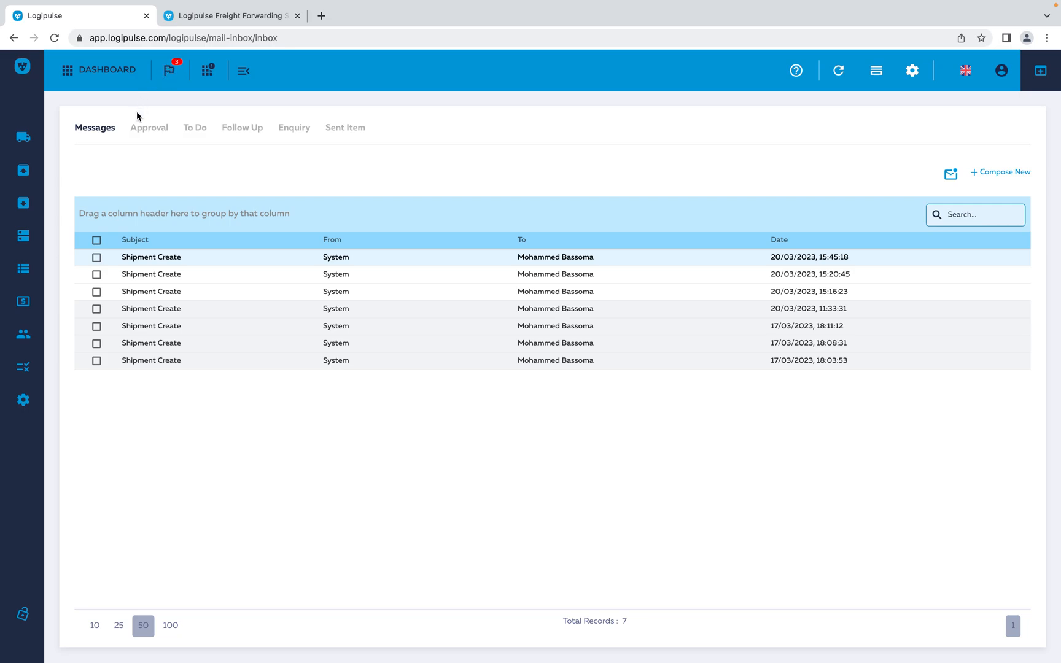